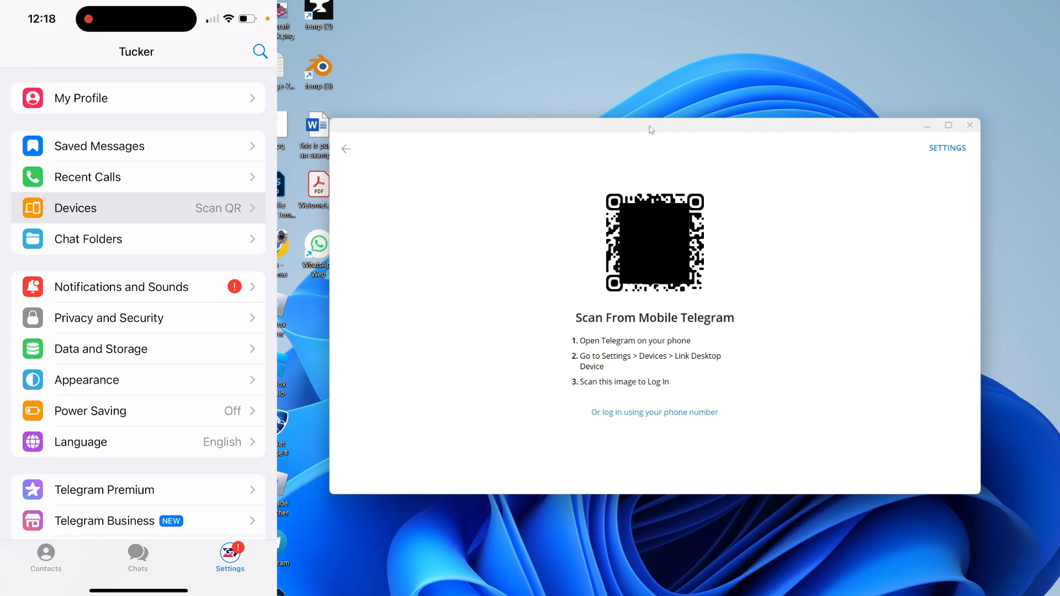
Step: Link Telegram Desktop by scanning its login QR code from the phone's Devices screen
{"action": "left_click", "coordinate": [74, 208]}
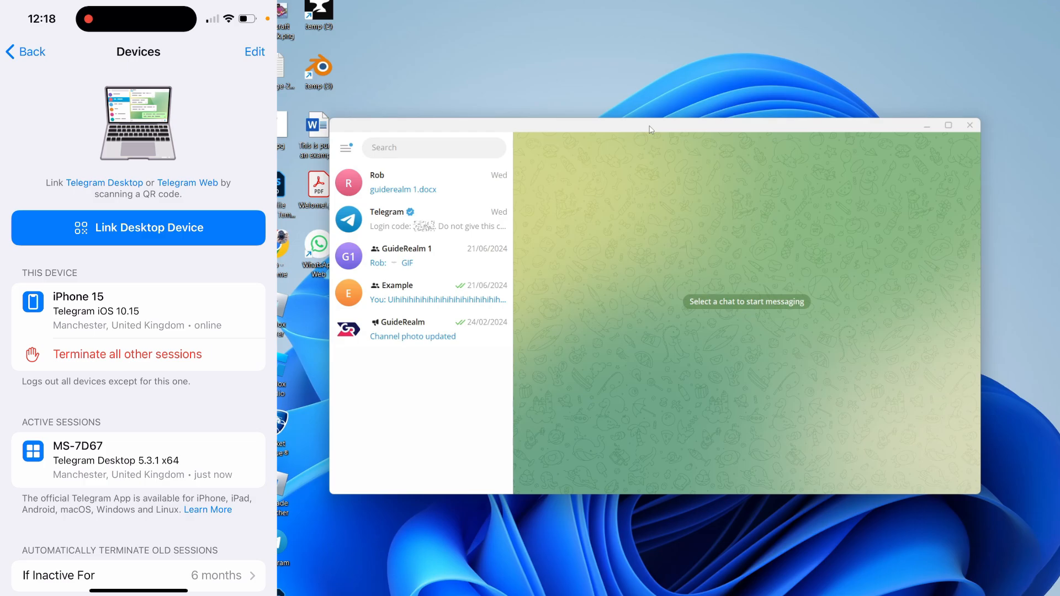
{"action": "scroll", "scroll_direction": "down", "scroll_amount": 3}
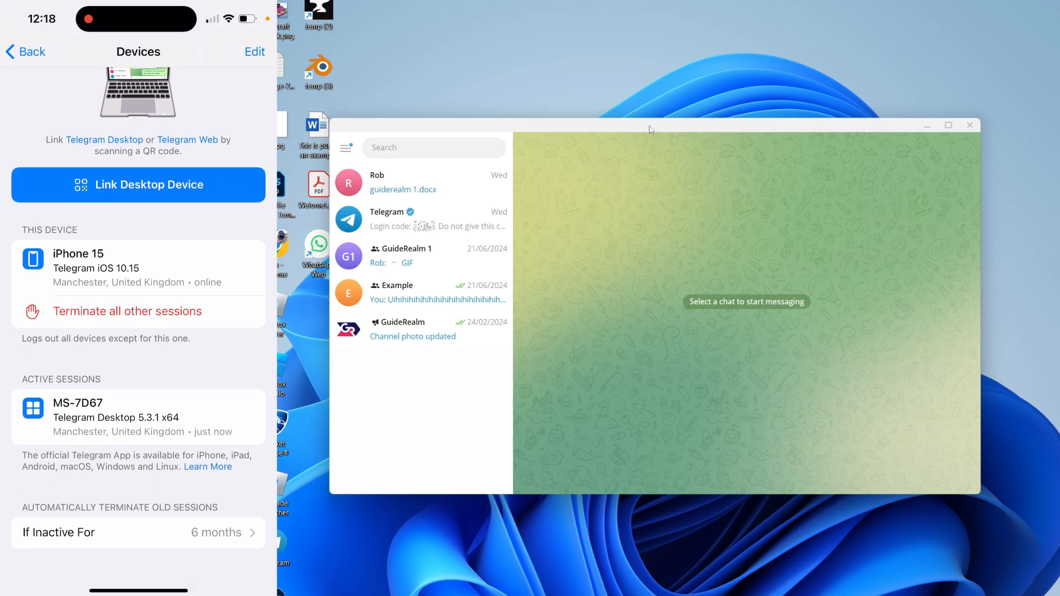